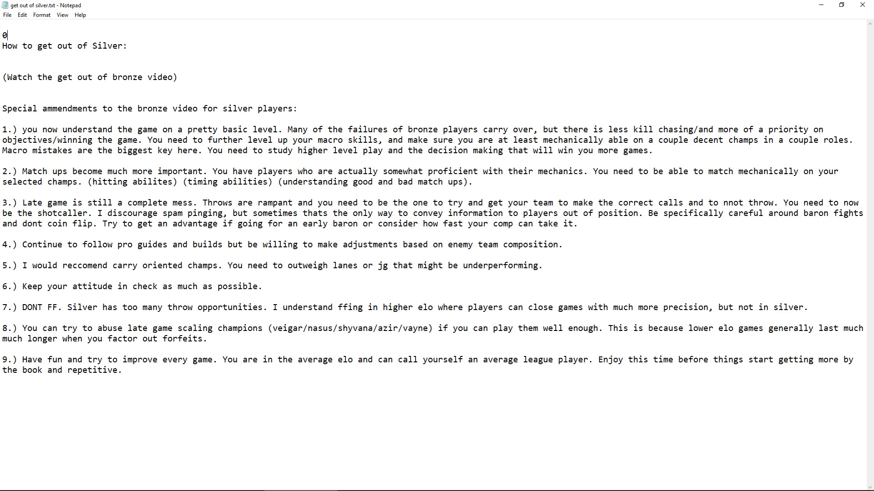
mouse_move(868, 95)
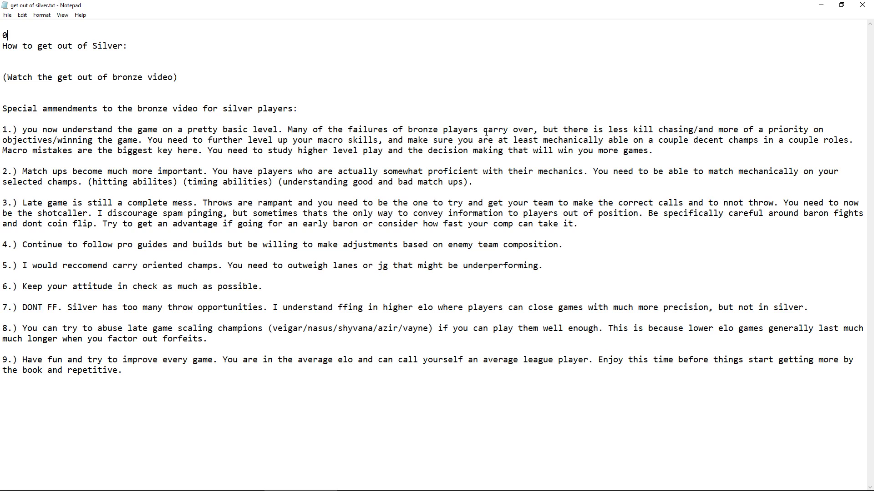
mouse_move(686, 124)
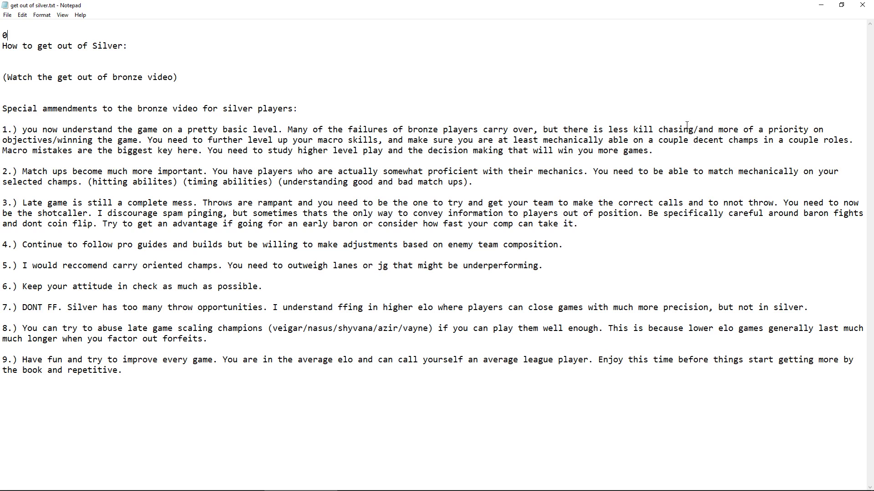
mouse_move(589, 82)
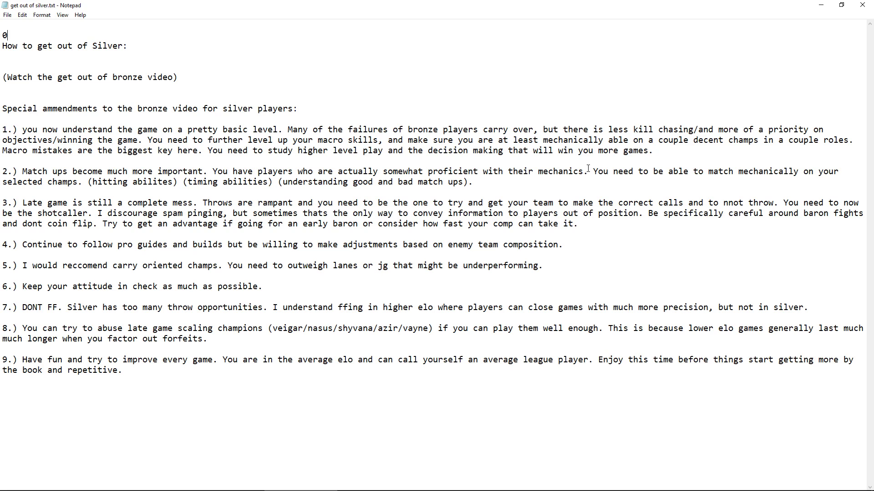
mouse_move(719, 134)
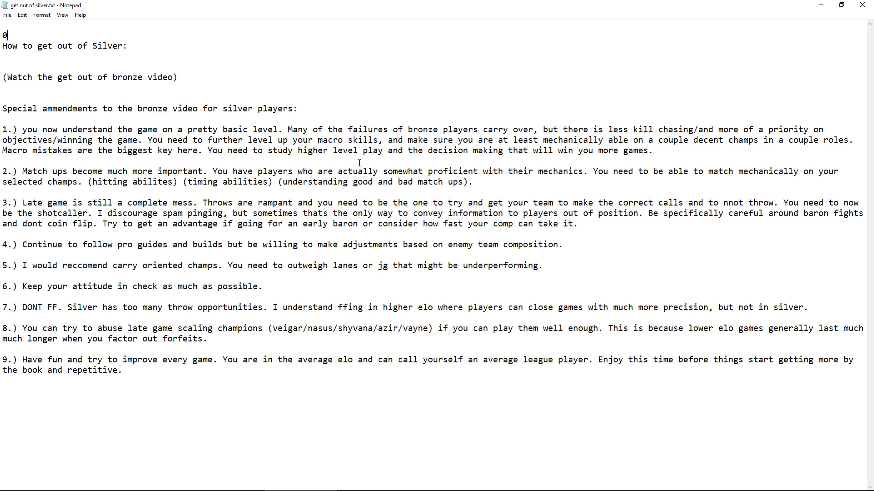
mouse_move(535, 178)
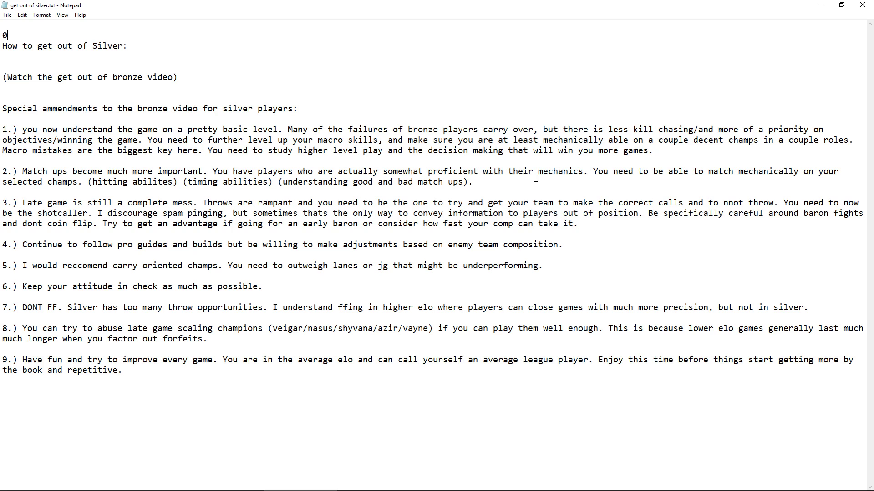